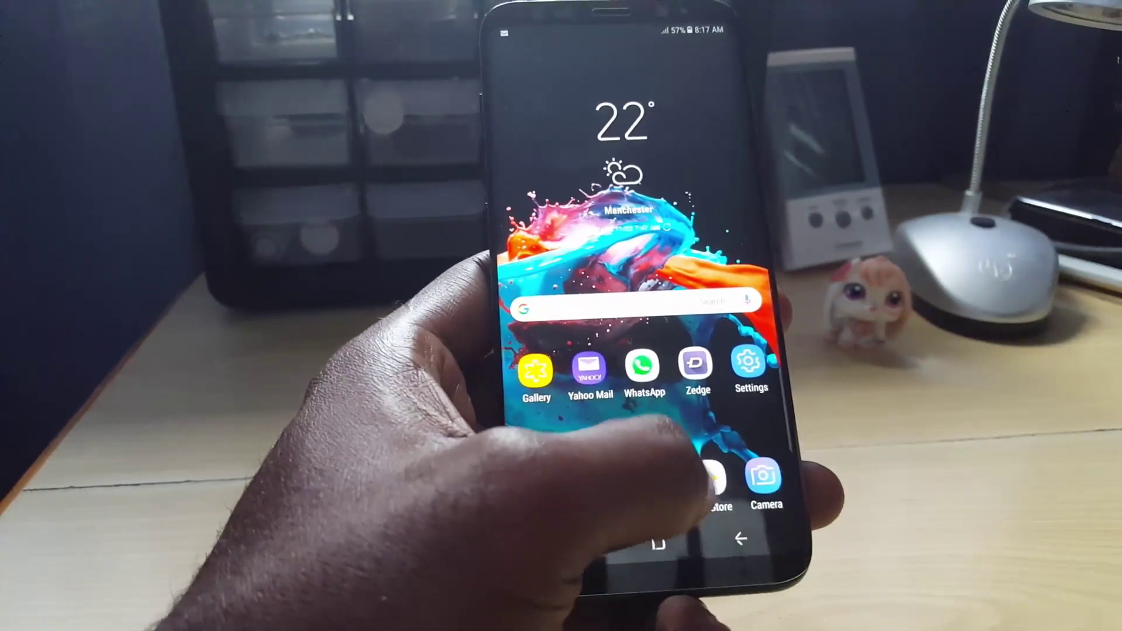
- Go from the home screen into Settings > Apps and scroll to the Google Play entries
click(748, 366)
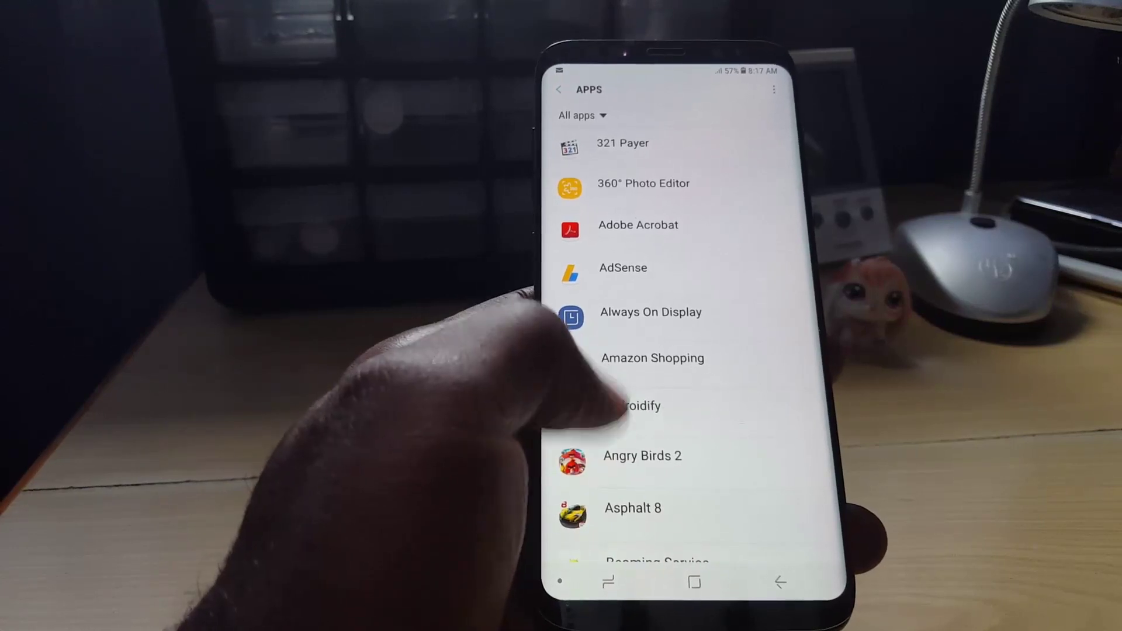
scroll(down, 3)
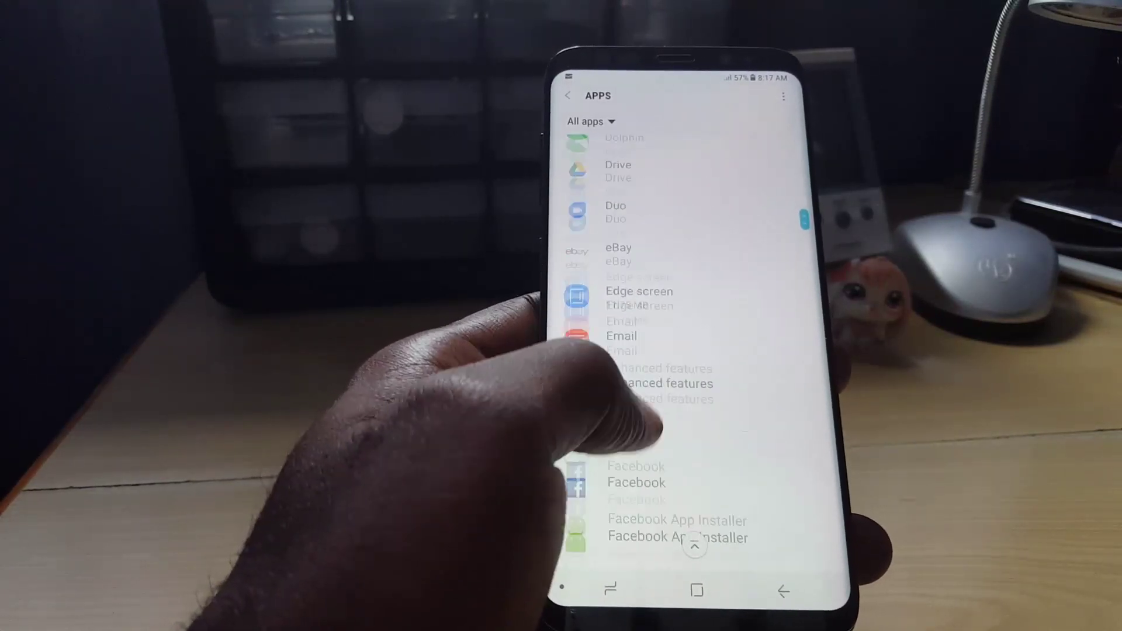
scroll(down, 3)
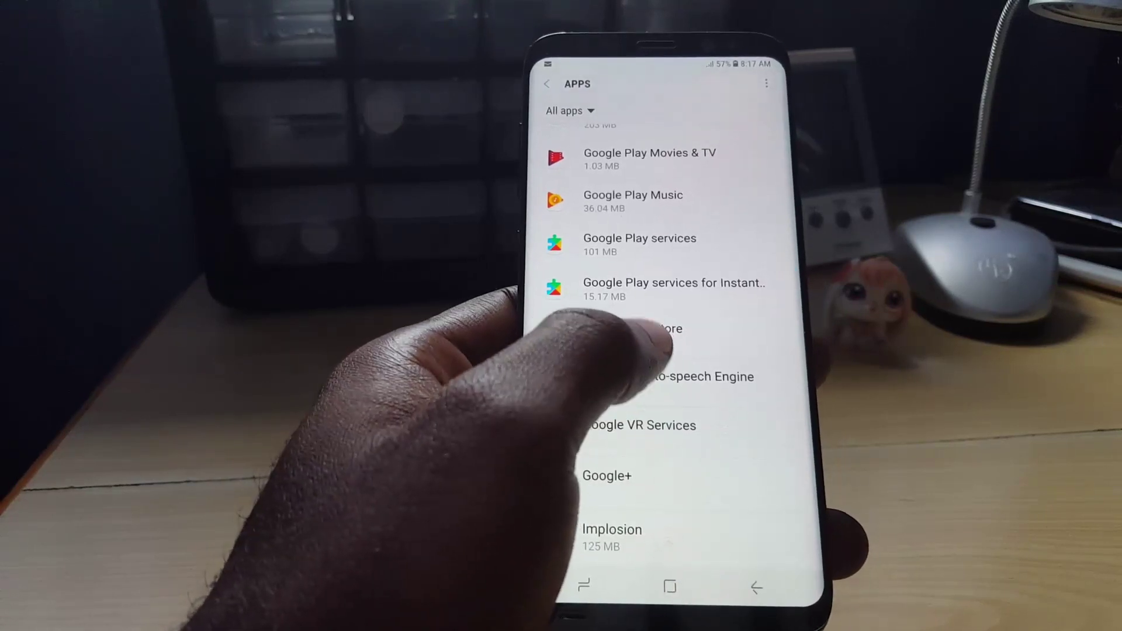
- In Google Play Store's app details, clear its cached files from the Storage page
click(667, 329)
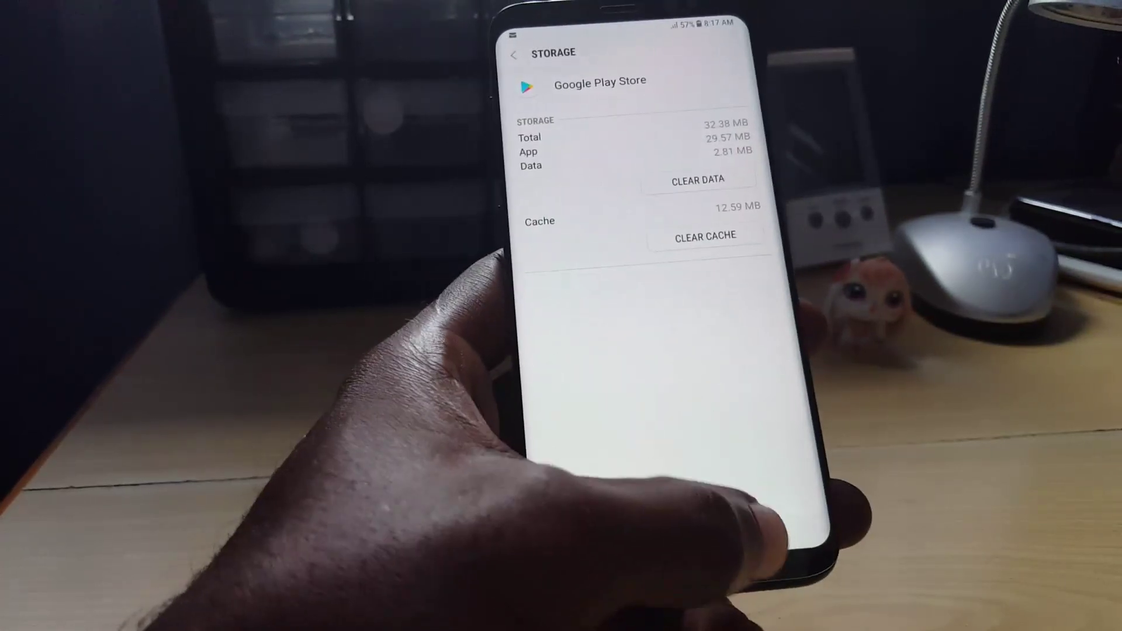
click(514, 52)
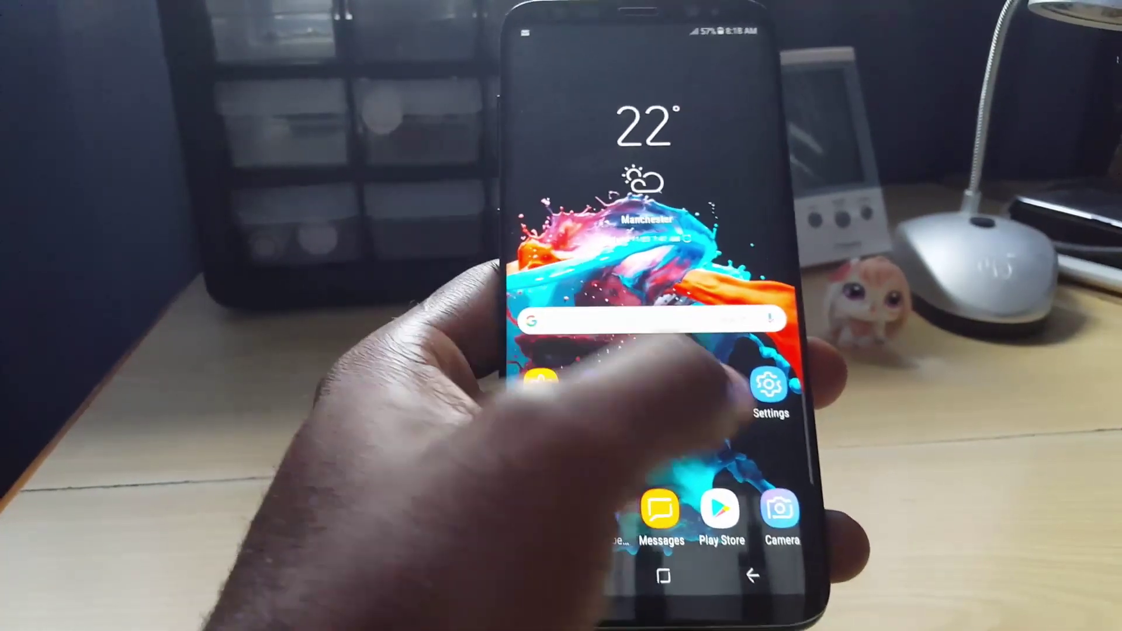
- Return to Settings > Apps and scroll to the Facebook Services–Geekbench range
click(764, 395)
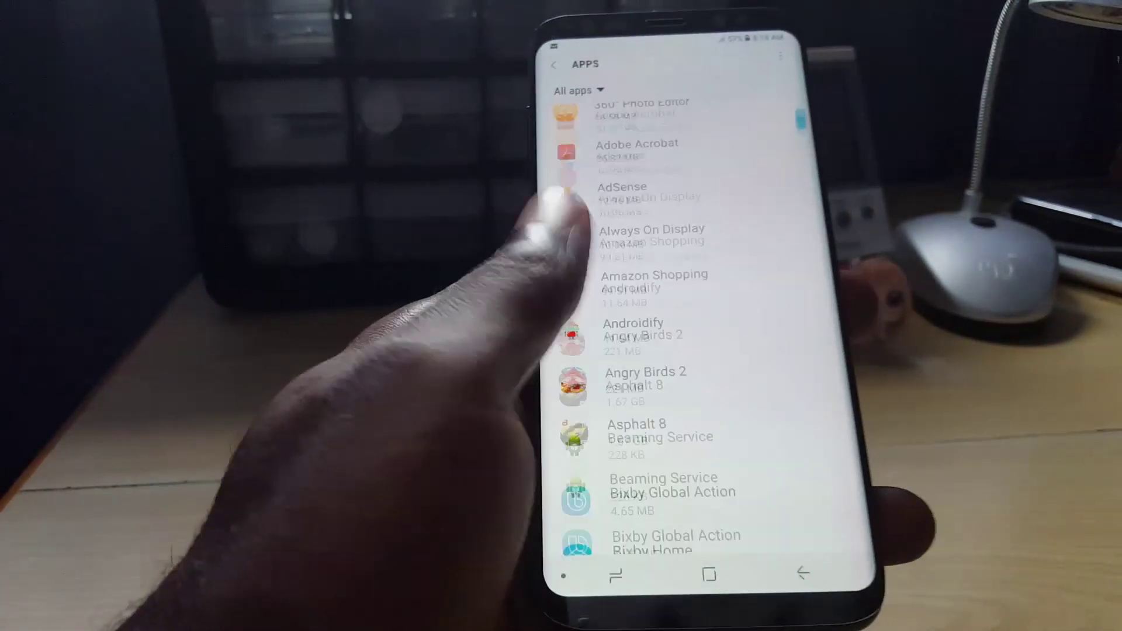
scroll(down, 3)
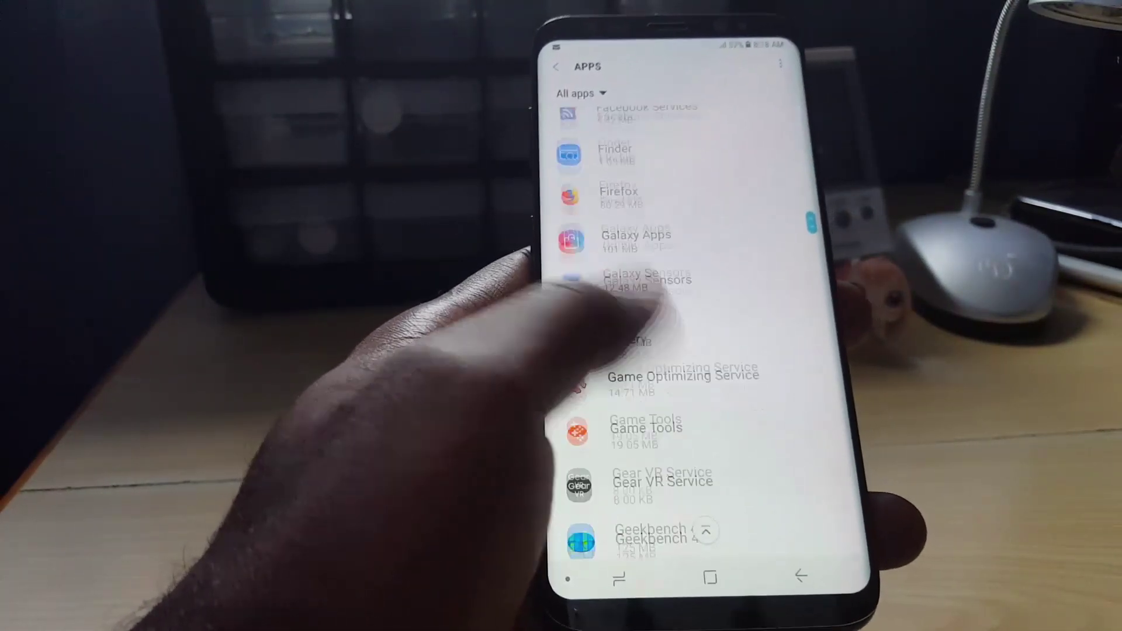